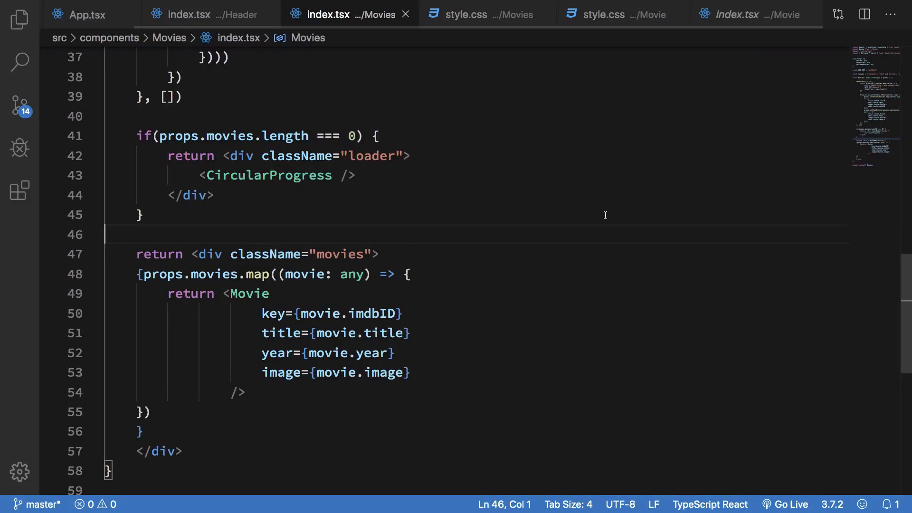
mouse_move(320, 274)
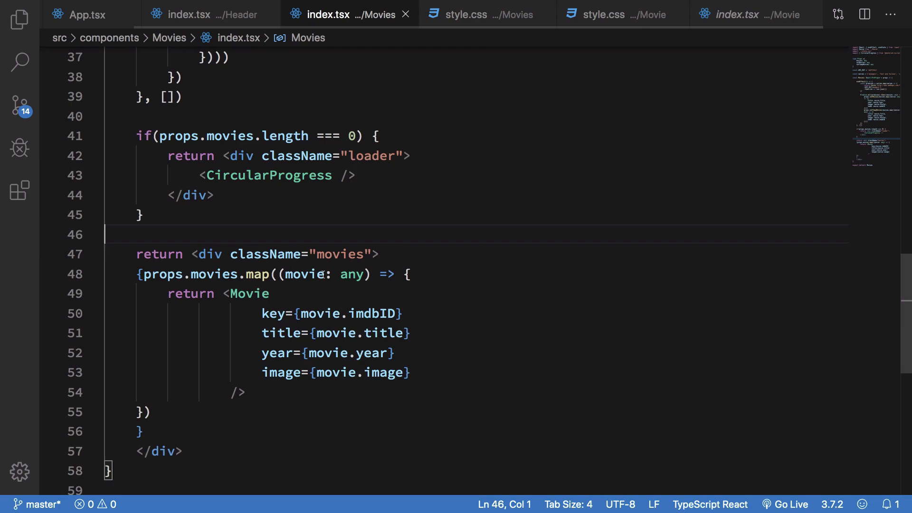
Replace the any type on the map callback's movie parameter with Movie
double_click(351, 274)
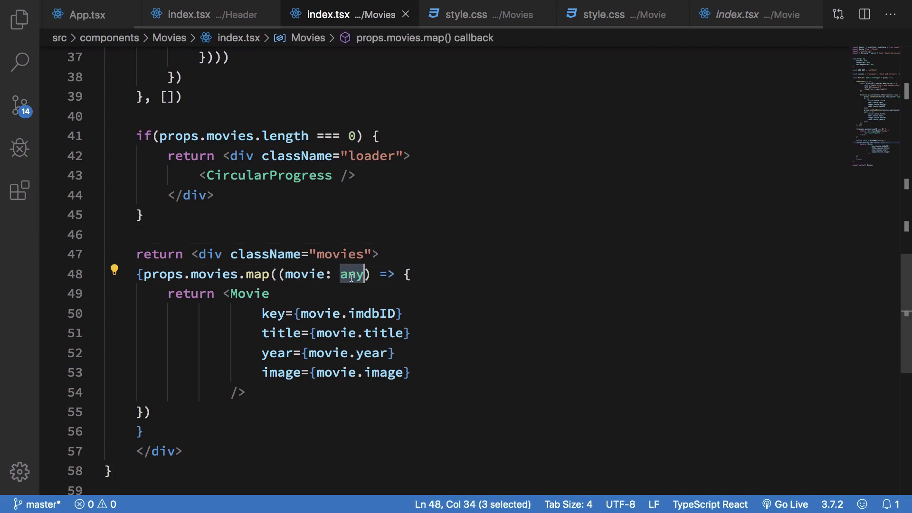
type("Movie")
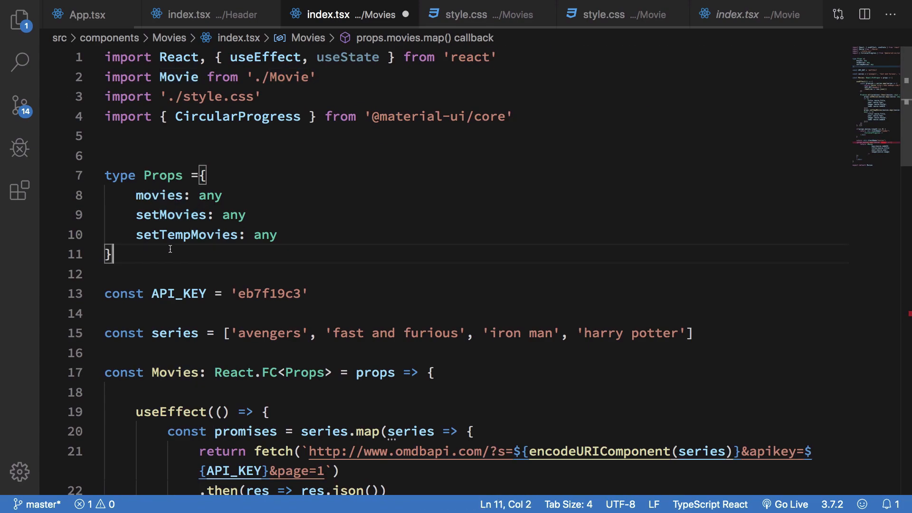
Write a Movie type with string fields such as poster and title below the Props type
type("type Movie = {")
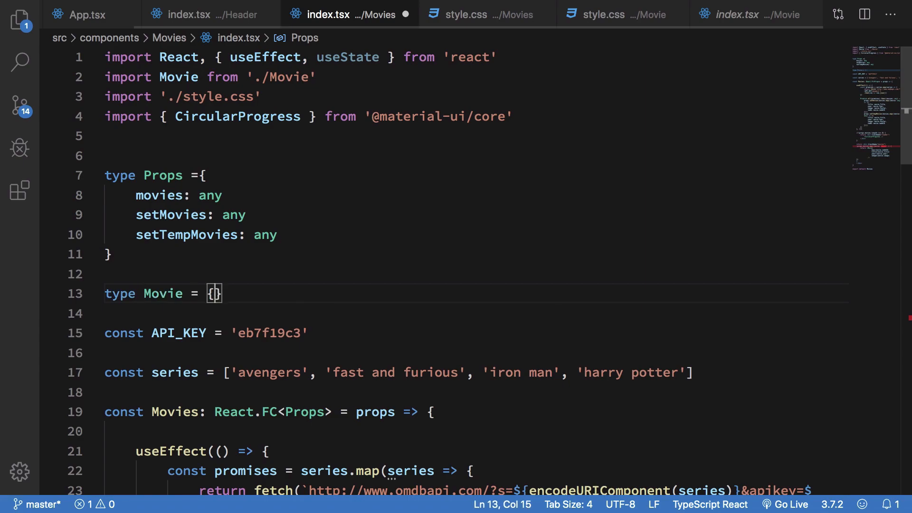
scroll("down", 3)
type("imdbID: string")
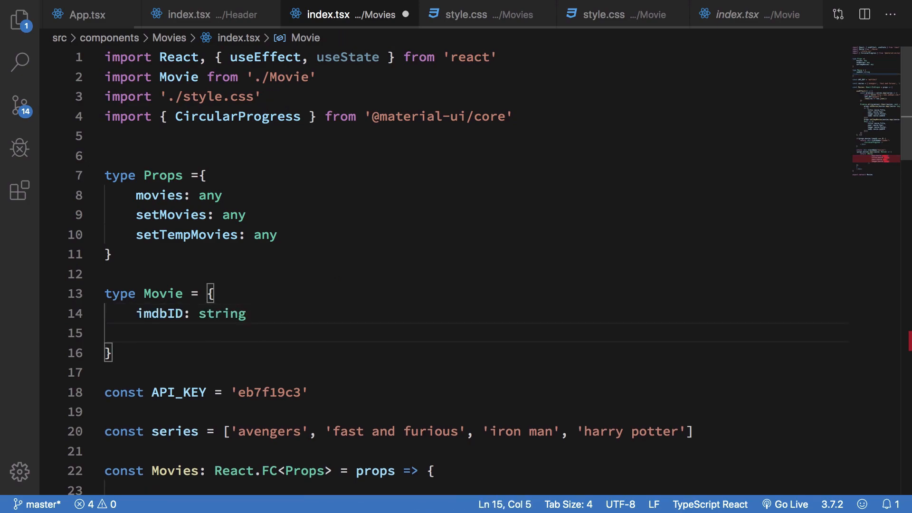
type("poster: str")
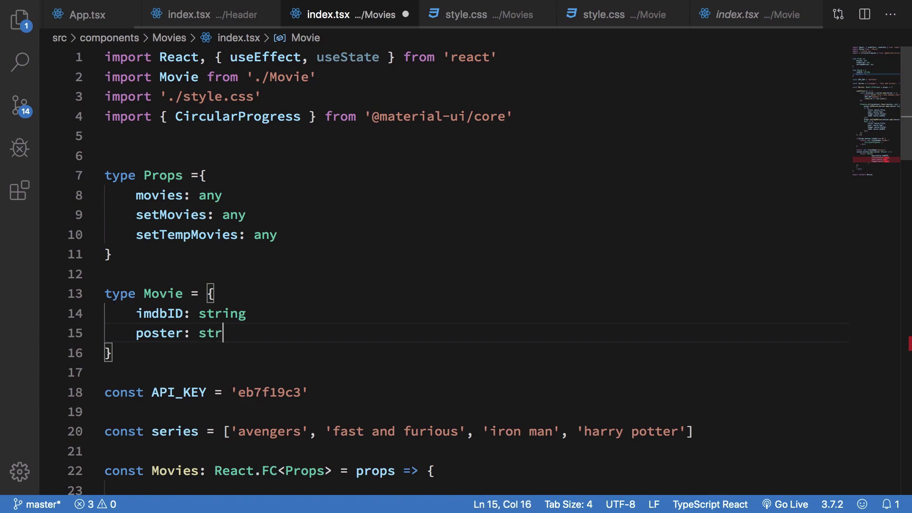
scroll("down", 3)
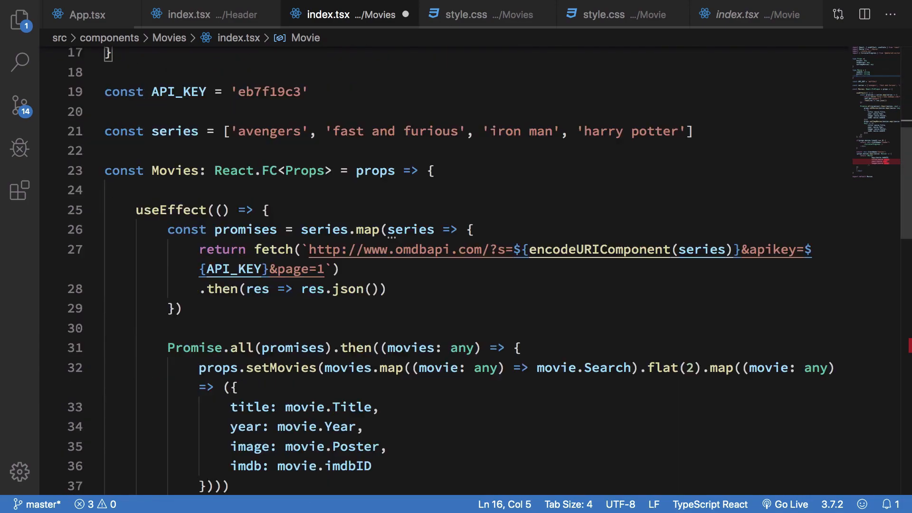
type("t")
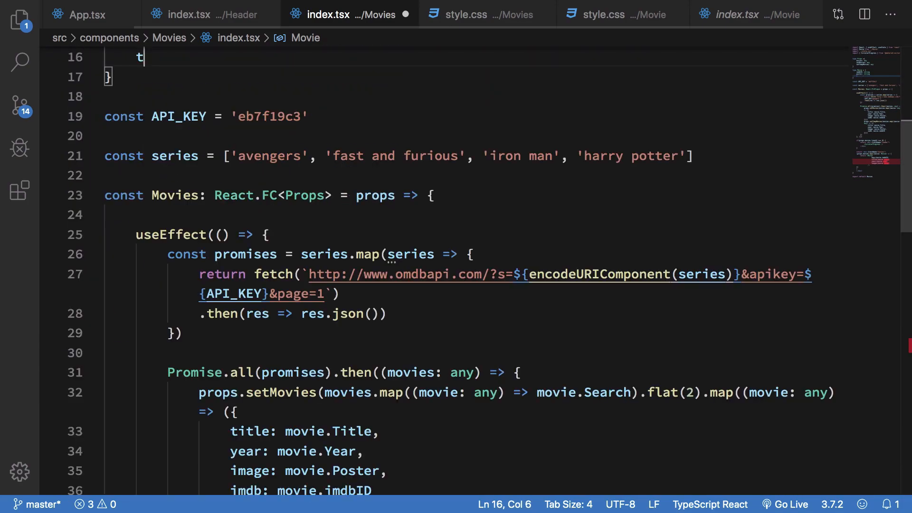
type("itle: string")
type("image:")
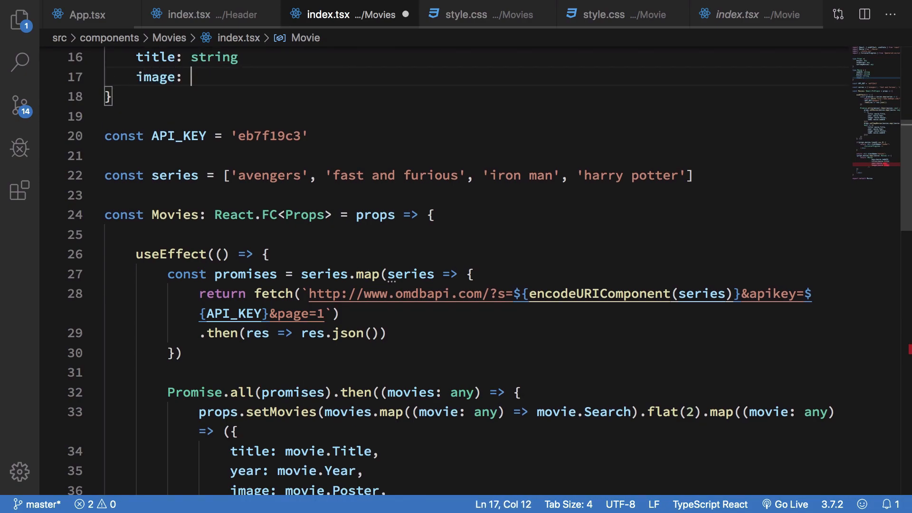
scroll("down", 3)
type(" string")
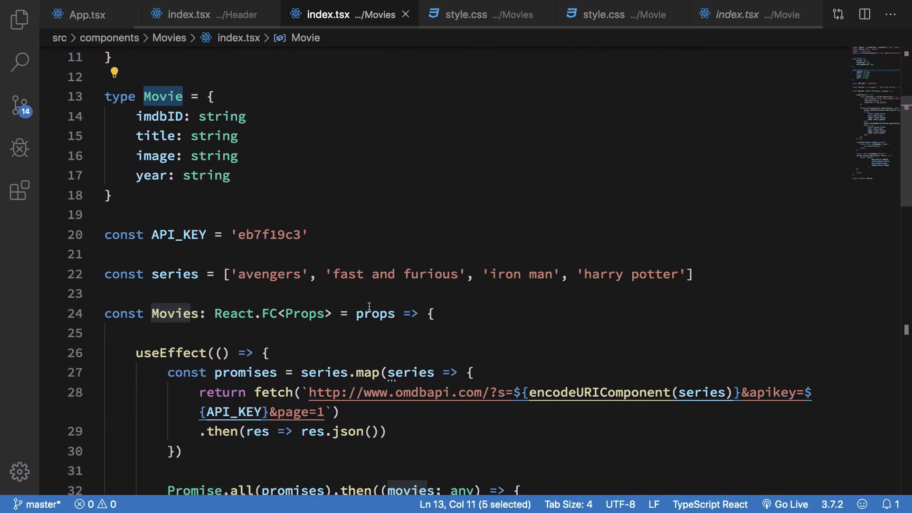
Declare a const for the mapped results typed as Movie[]
scroll("down", 3)
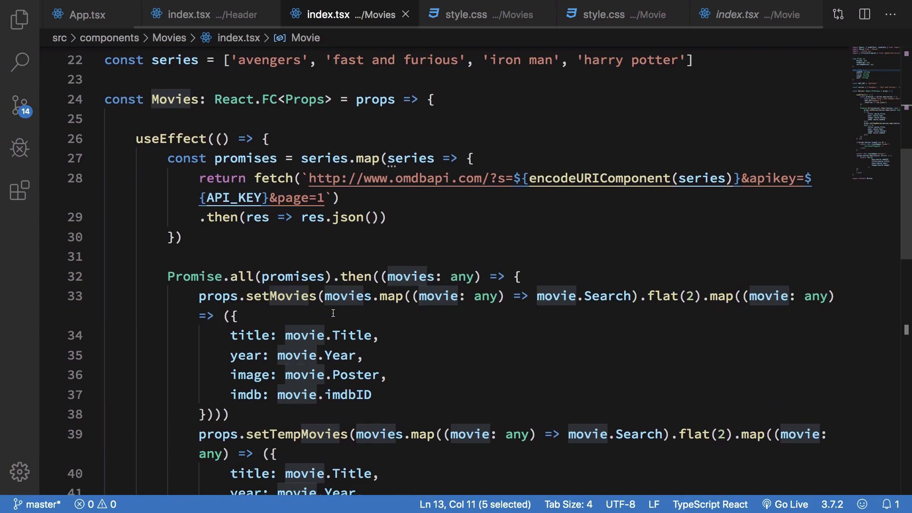
scroll("down", 3)
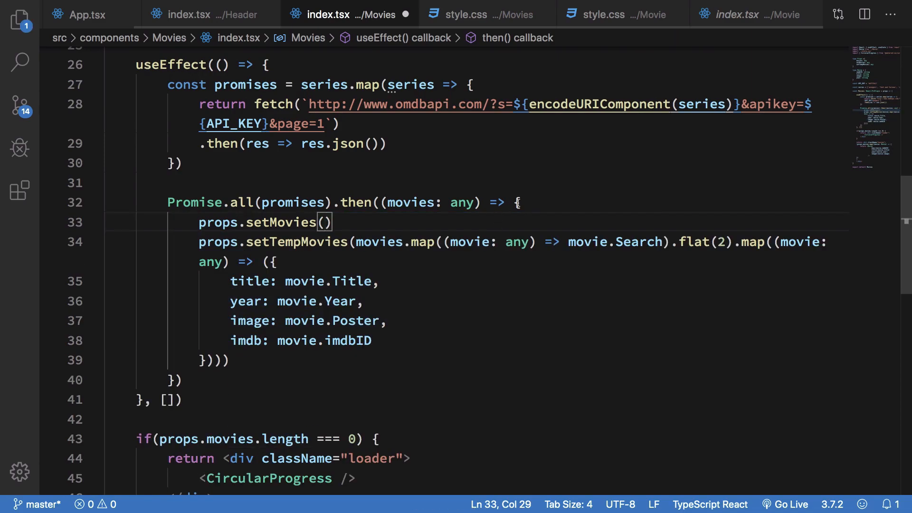
type("const")
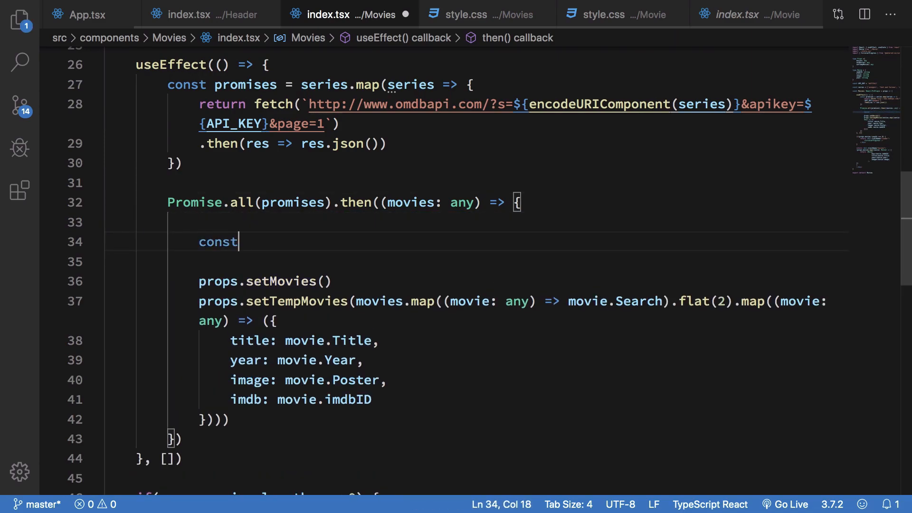
type("movies = movies.map((movie: any) => movie.Search).flat(2).map((movie: any) => ({")
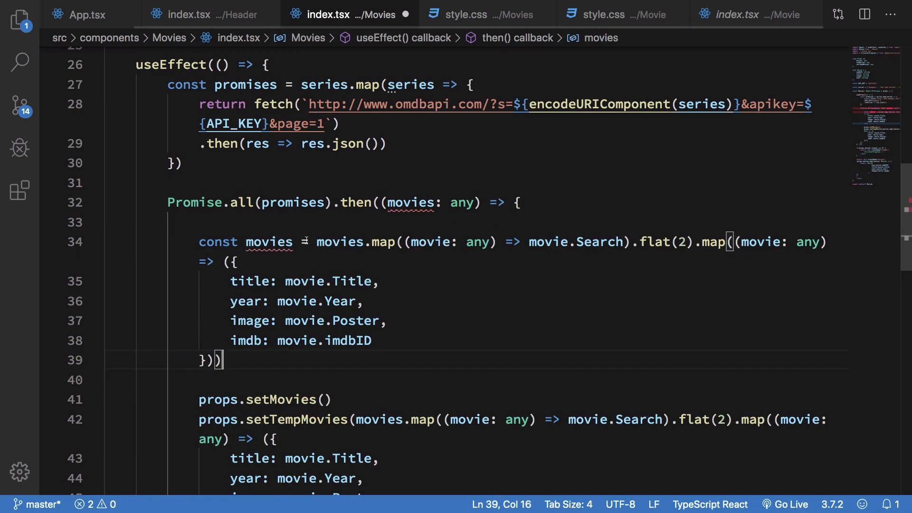
type(":")
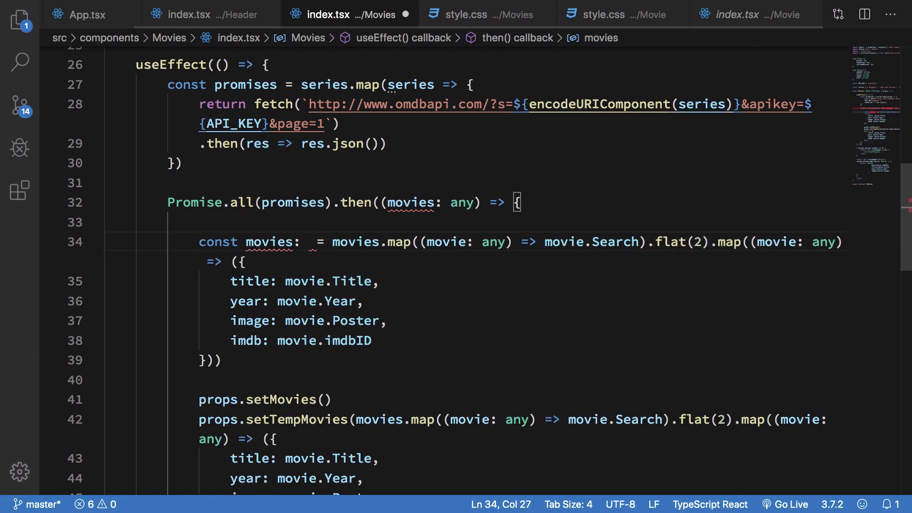
type("Movie[]")
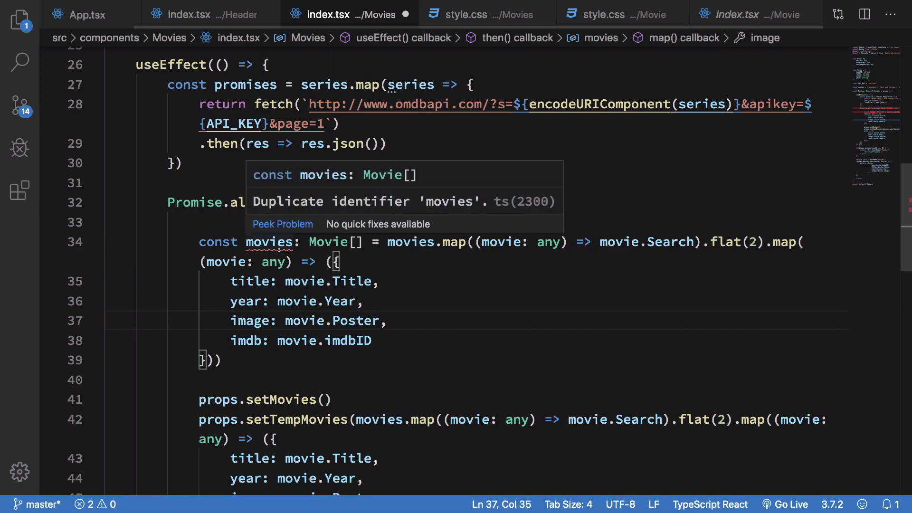
Rename the duplicate movies variable to updatedMovies
double_click(268, 242)
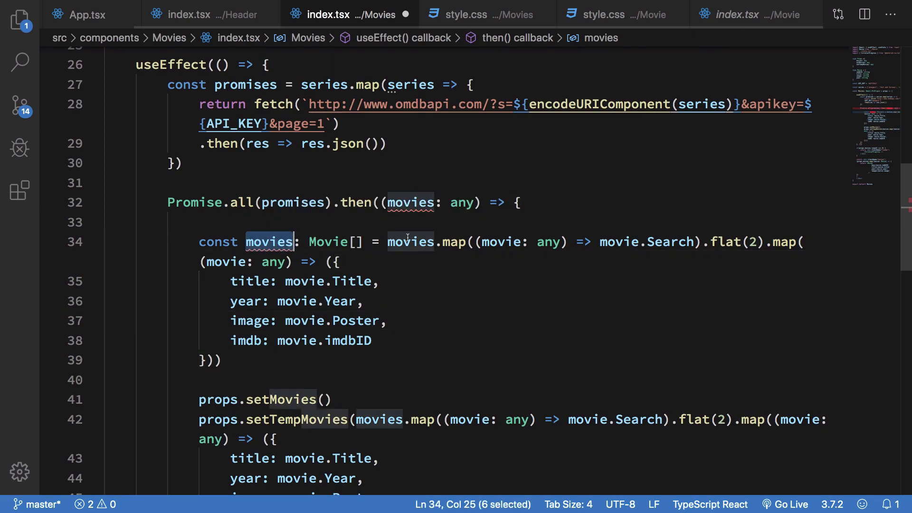
type("updat")
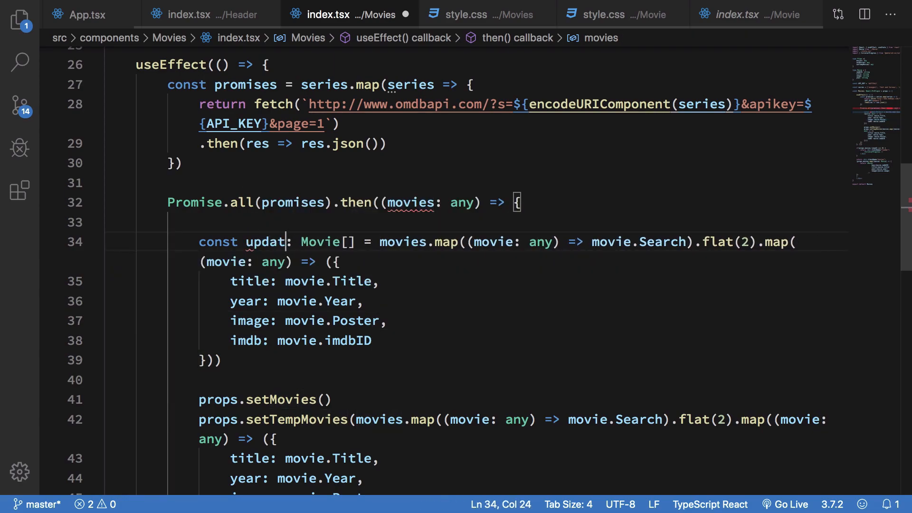
type("edMovies")
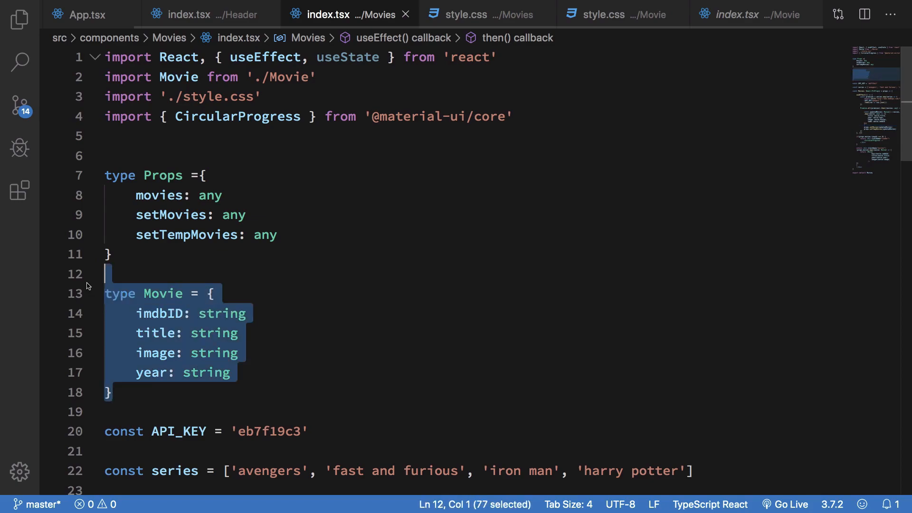
Scroll through the Movies component code to review it
scroll("down", 3)
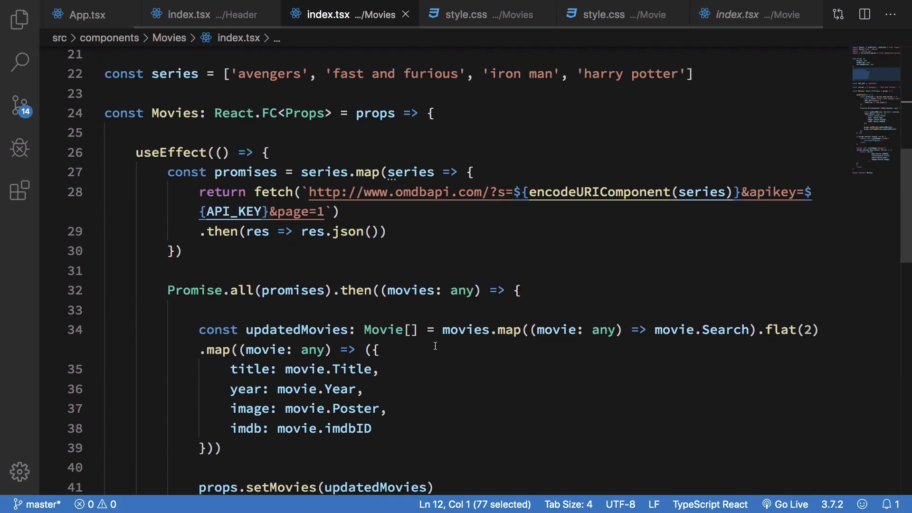
scroll("down", 3)
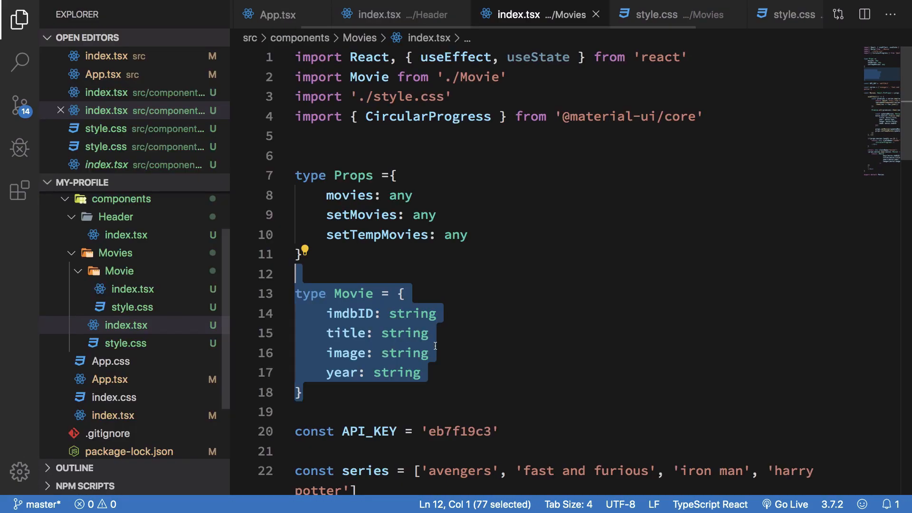
In Movie/index.tsx use the Movie type for props and remove the optional imdbID field
left_click(133, 289)
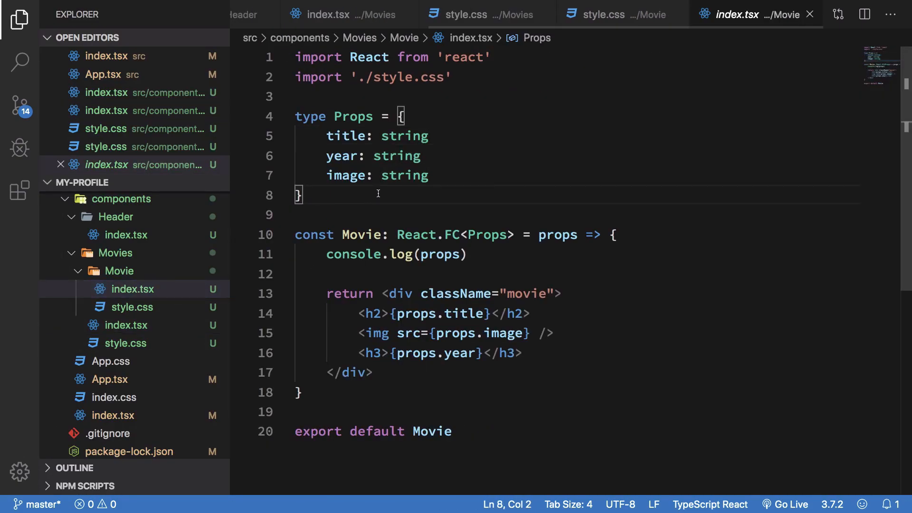
mouse_move(457, 313)
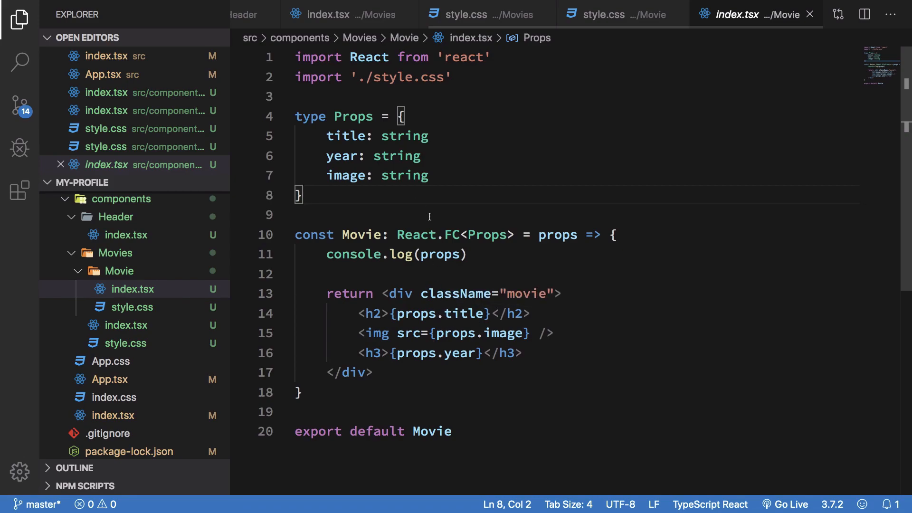
mouse_move(444, 400)
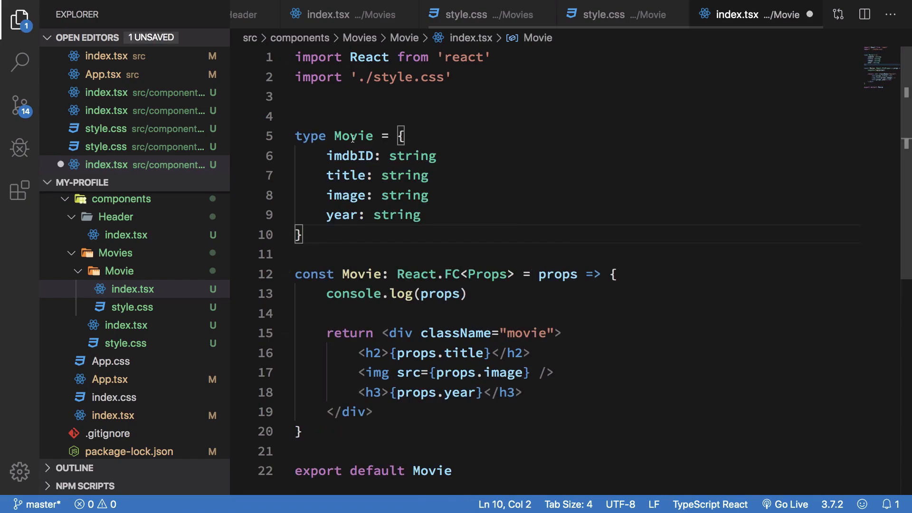
type("Movie")
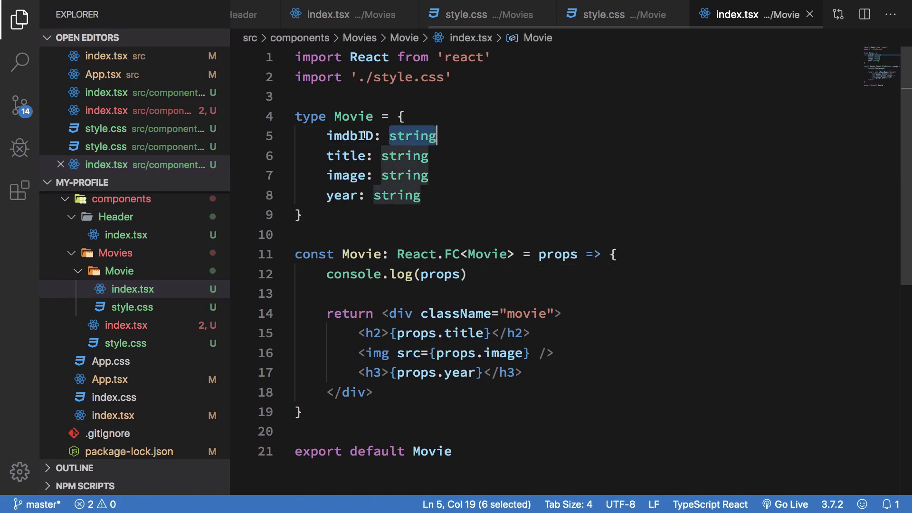
type("?")
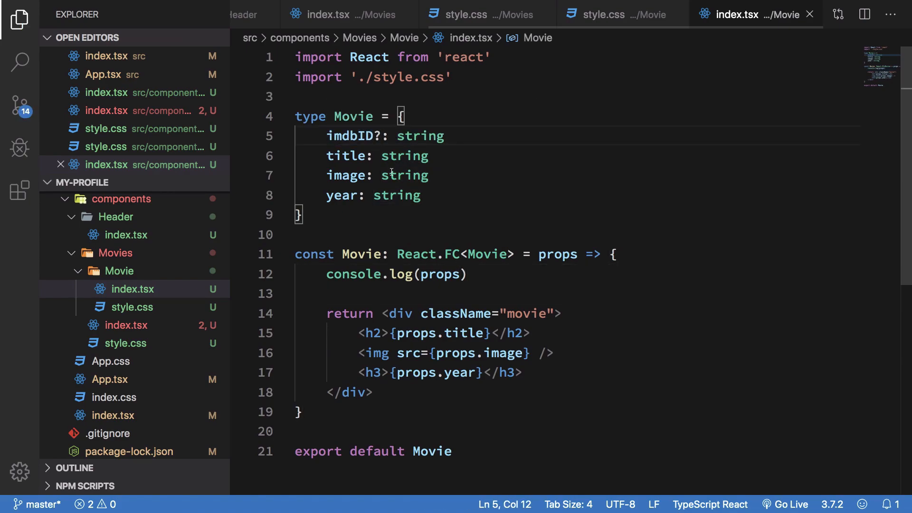
double_click(350, 136)
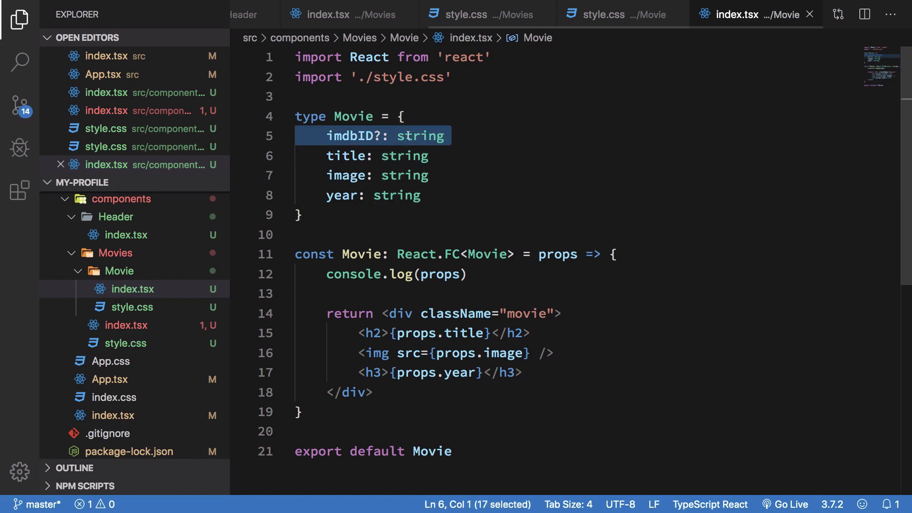
key("Delete")
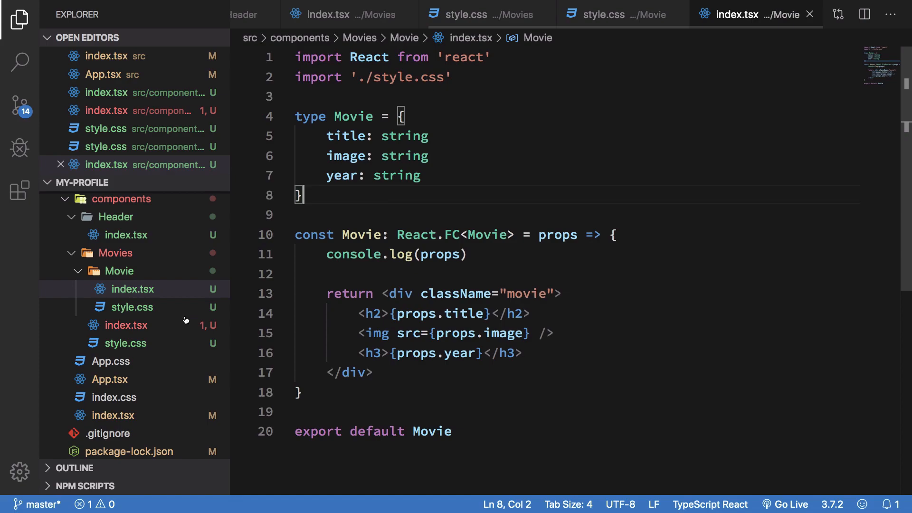
Rename the component's Movie type back to Props
left_click(125, 325)
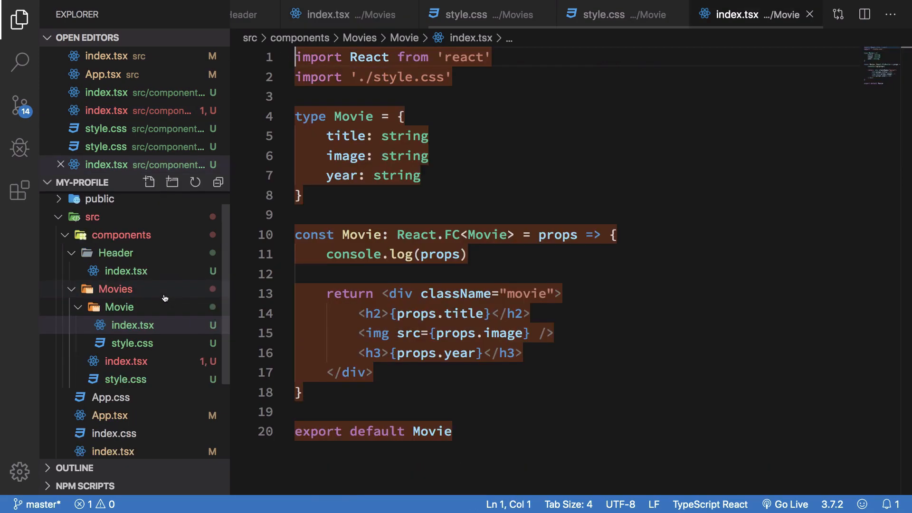
double_click(309, 116)
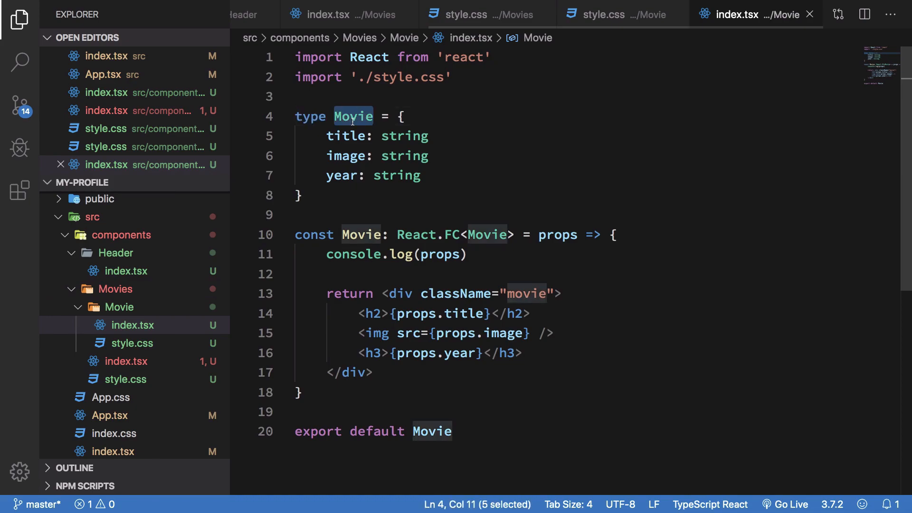
type("Props ={")
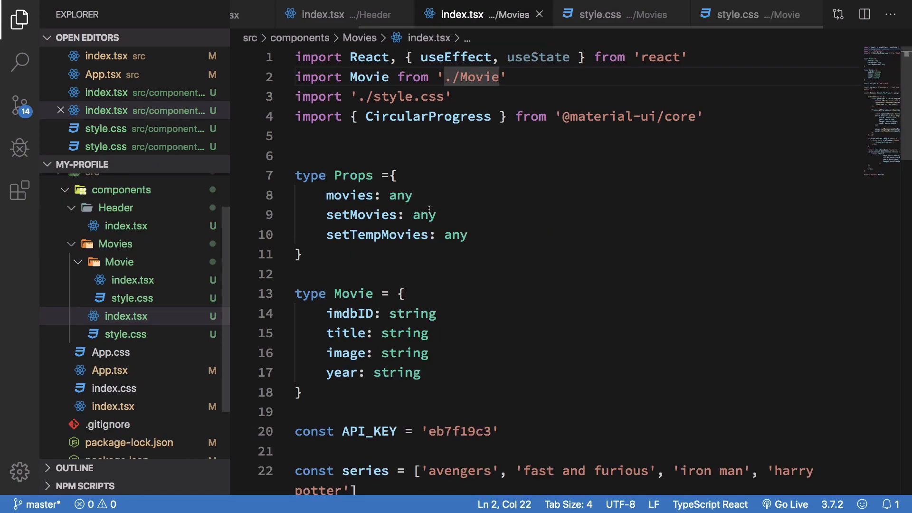
mouse_move(312, 400)
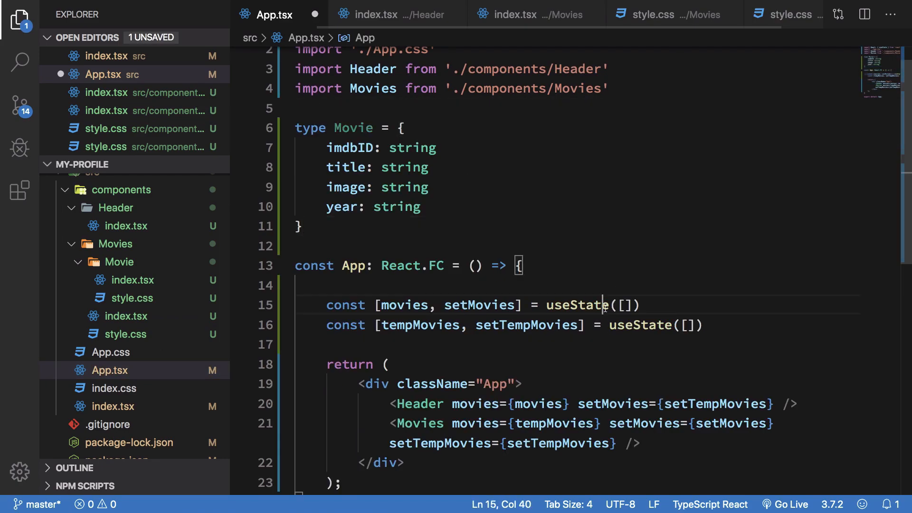
Type the movies state in App.tsx as useState<Movies[]>([])
type("<M")
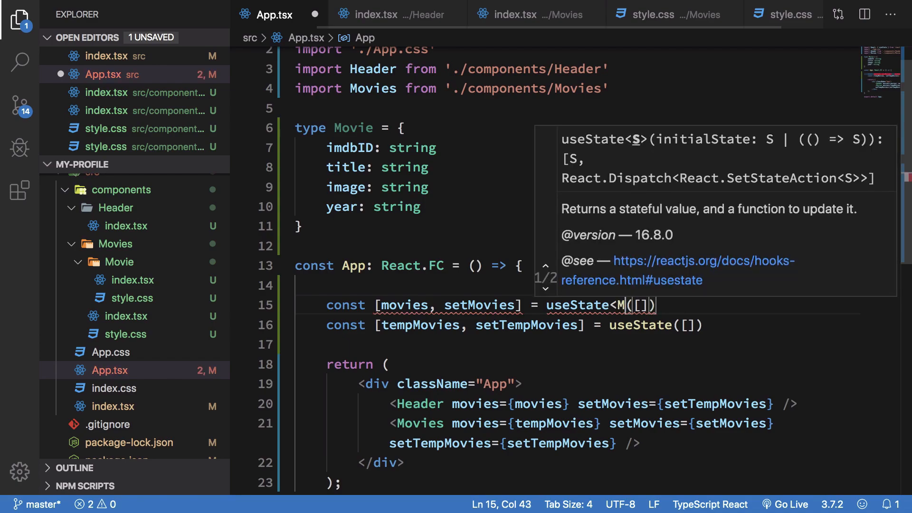
type("ovies[]")
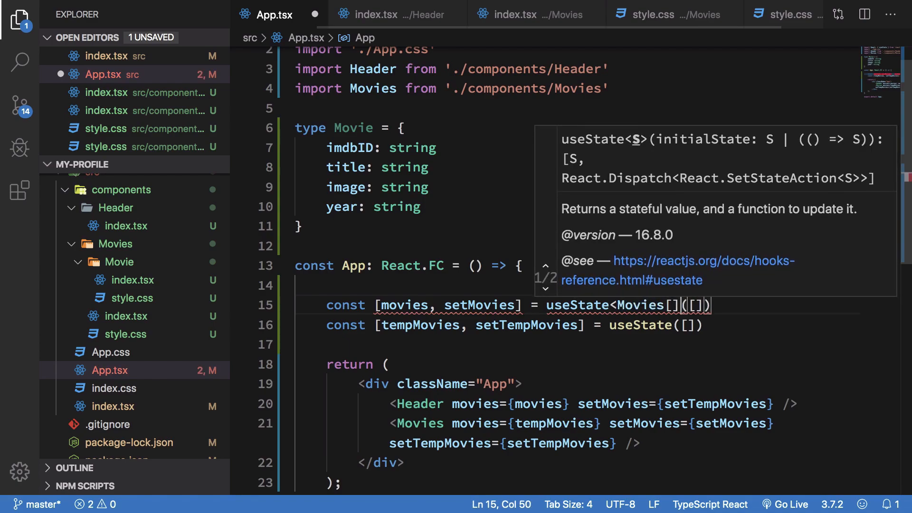